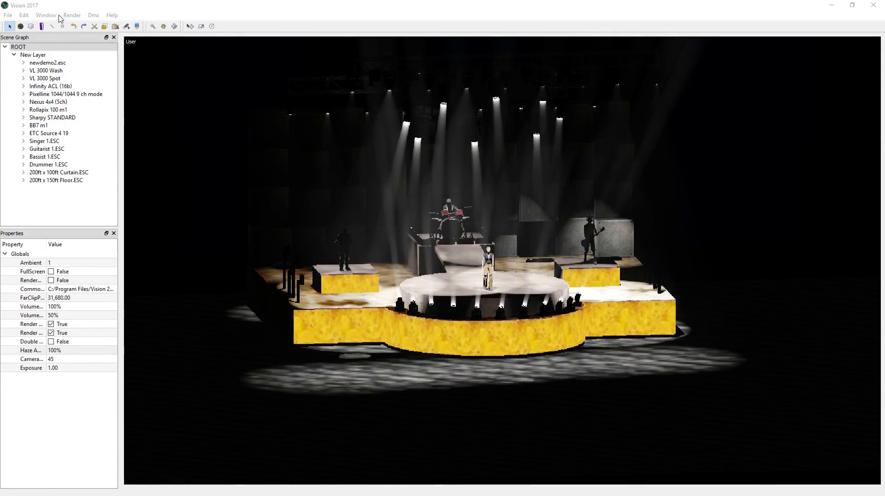
Step: Bring up the DMX Recorder panel from the Window menu
{"action": "left_click", "coordinate": [46, 15]}
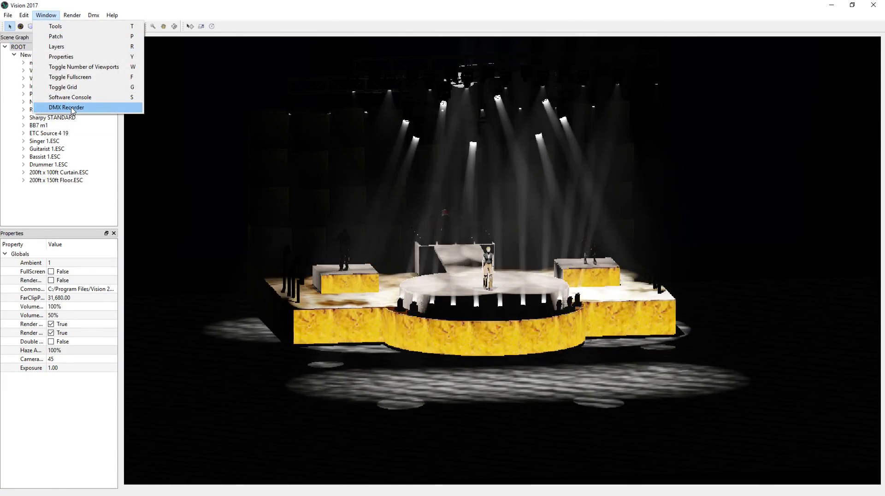
{"action": "left_click", "coordinate": [67, 107]}
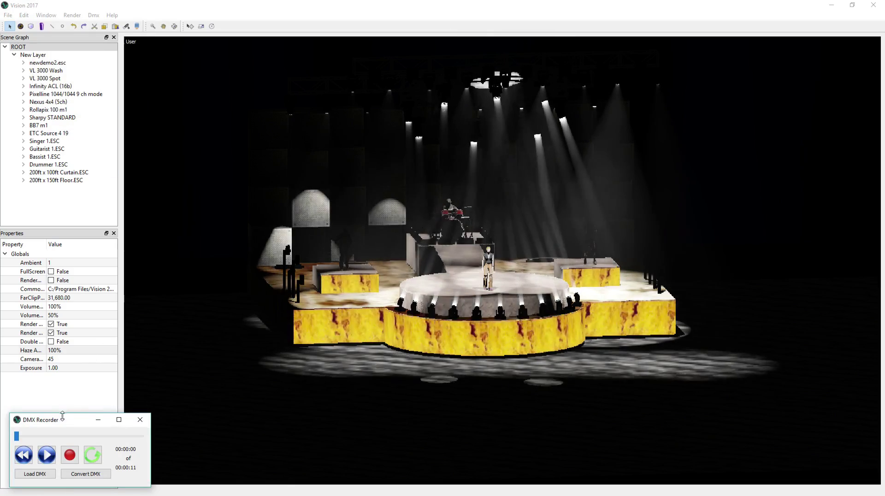
Step: Record incoming DMX, stop, and save the recording as dmxtest on the Desktop
{"action": "left_click", "coordinate": [69, 455]}
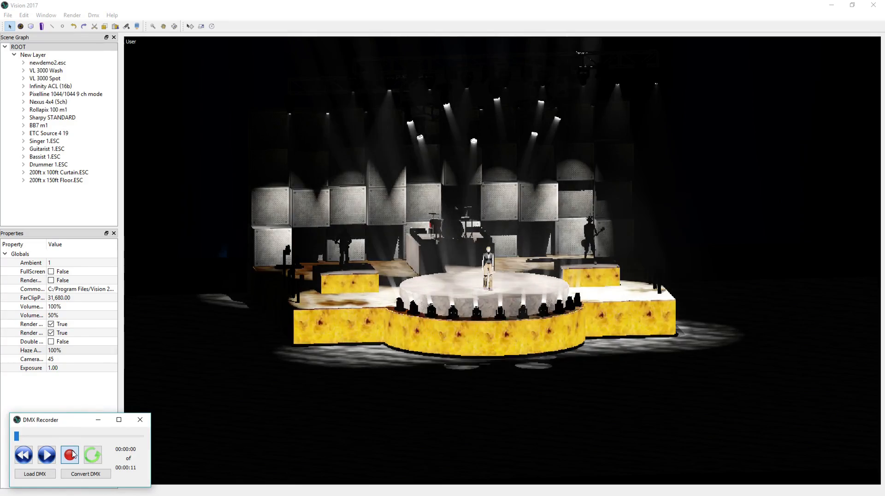
{"action": "left_click", "coordinate": [69, 454]}
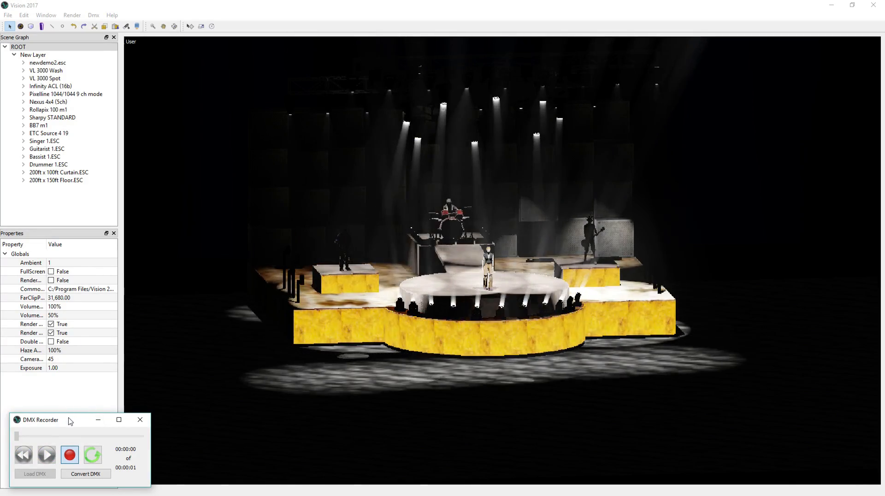
{"action": "left_click", "coordinate": [70, 455]}
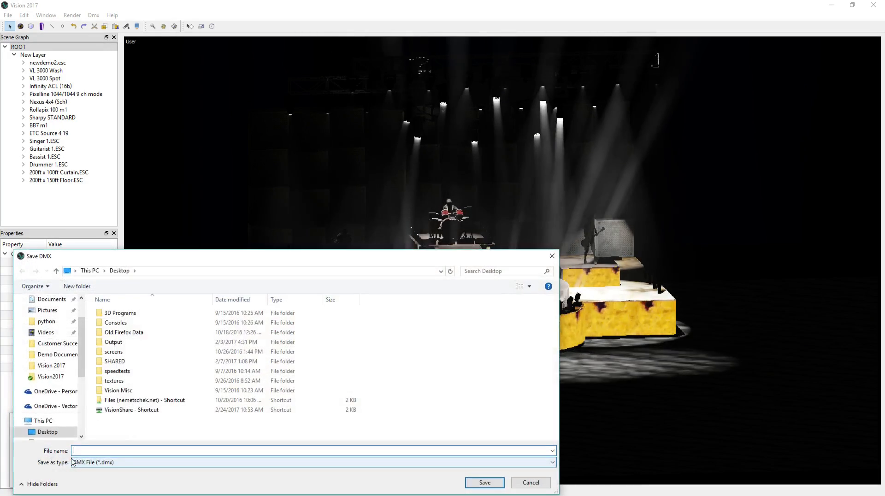
{"action": "type", "text": "dmxtest"}
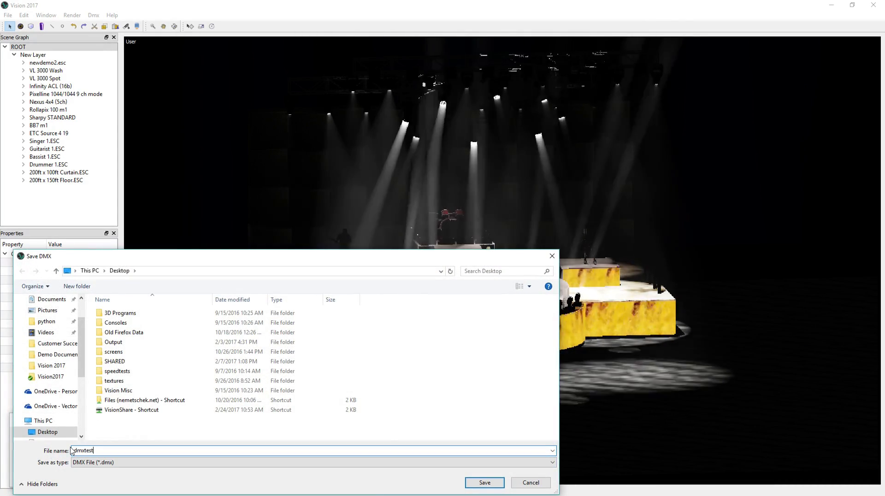
{"action": "left_click", "coordinate": [484, 482]}
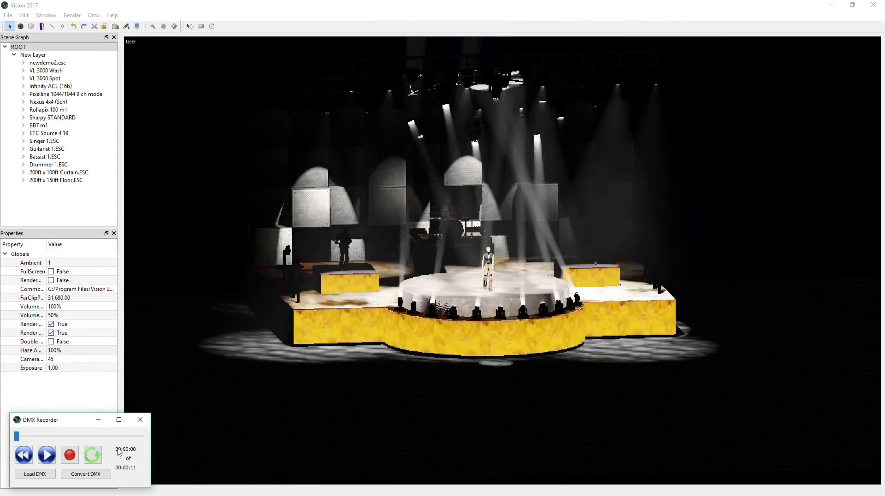
Step: Close the DMX Recorder and start a Render Movie of the scene
{"action": "left_click", "coordinate": [139, 419]}
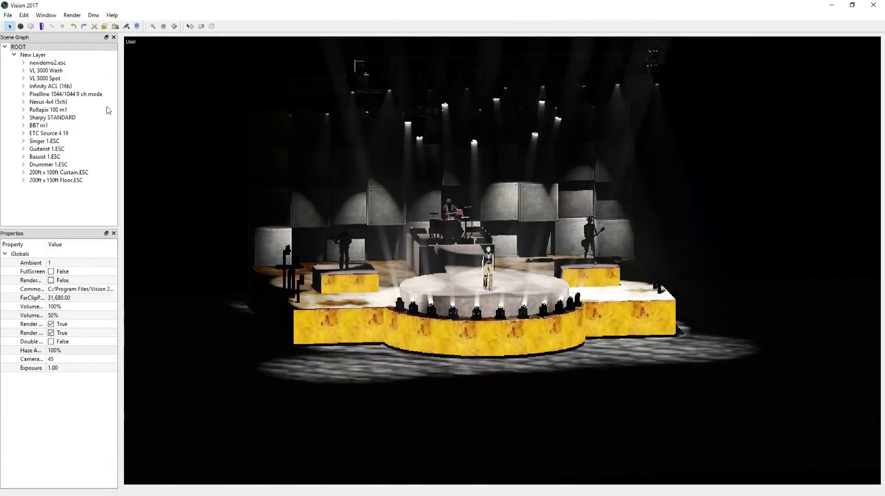
{"action": "left_click", "coordinate": [72, 14]}
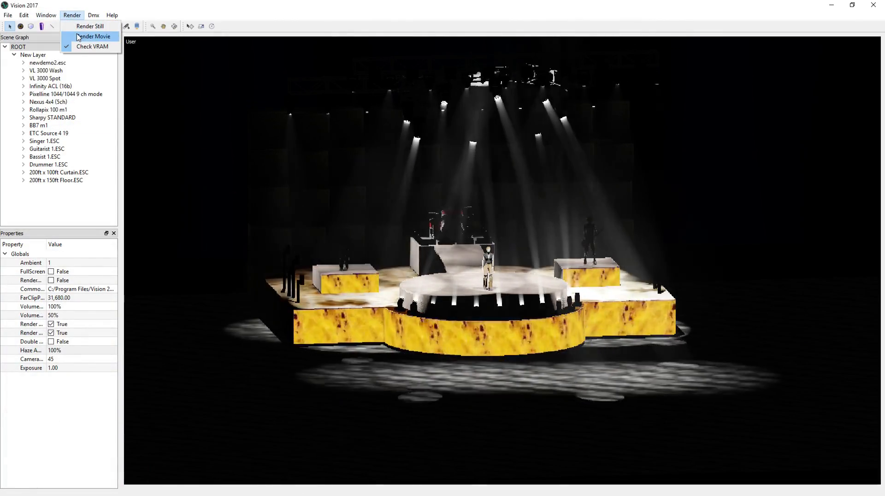
{"action": "left_click", "coordinate": [92, 36]}
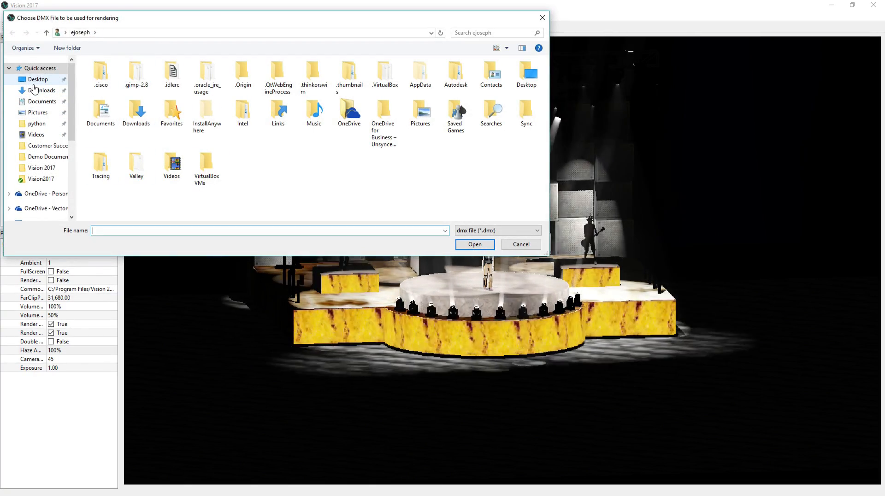
Step: Choose dmxtest.dmx from the Desktop as the render's DMX source
{"action": "left_click", "coordinate": [38, 79]}
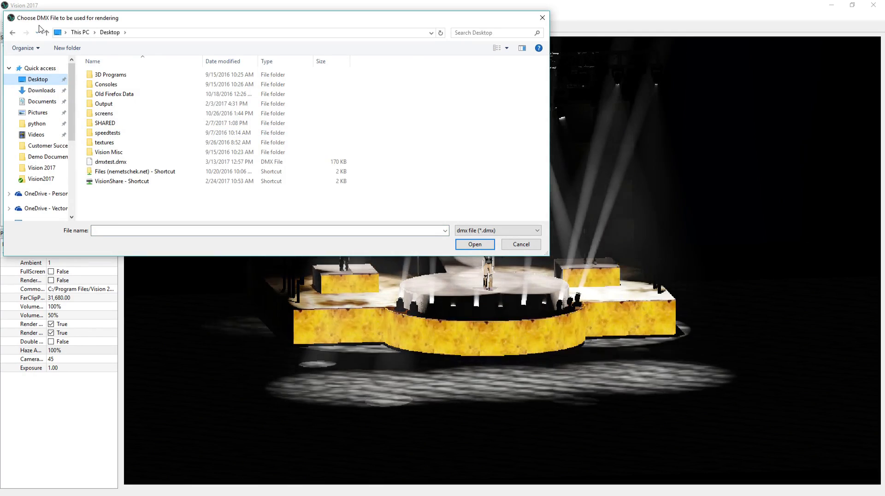
{"action": "left_click", "coordinate": [109, 152]}
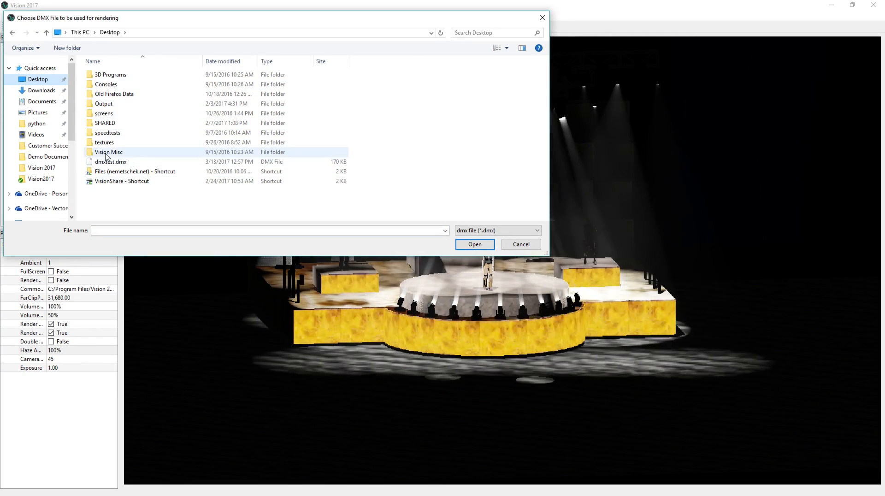
{"action": "left_click", "coordinate": [111, 162]}
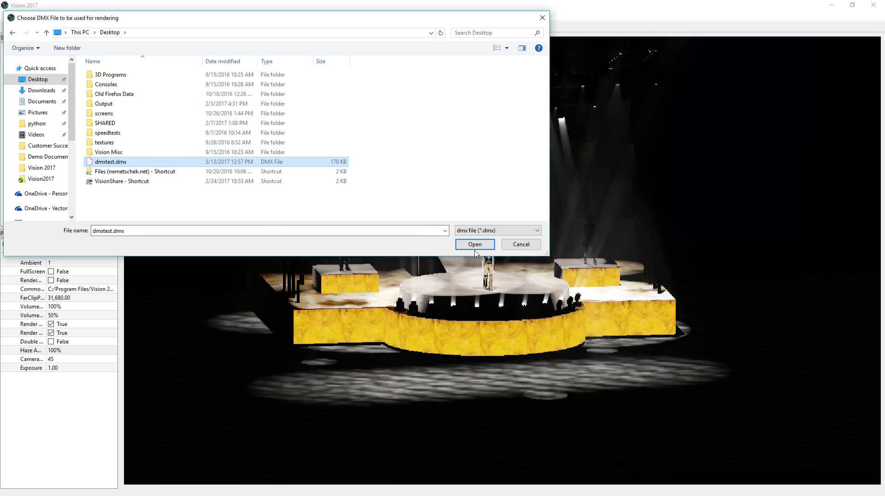
{"action": "left_click", "coordinate": [473, 243]}
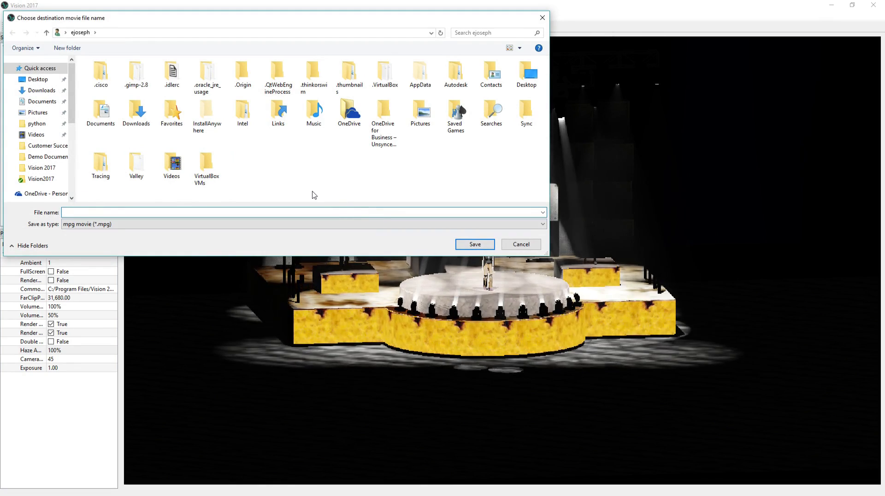
Step: Set the destination movie to the Videos folder with file name 'test'
{"action": "double_click", "coordinate": [172, 160]}
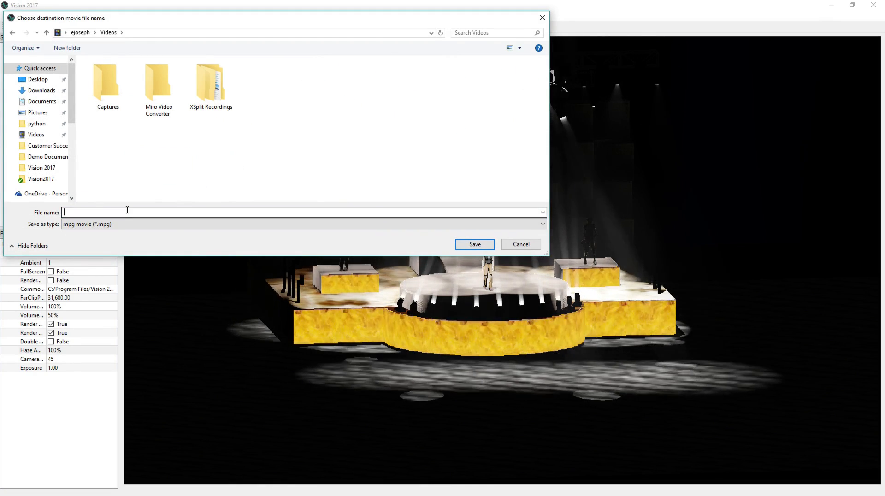
{"action": "type", "text": "te"}
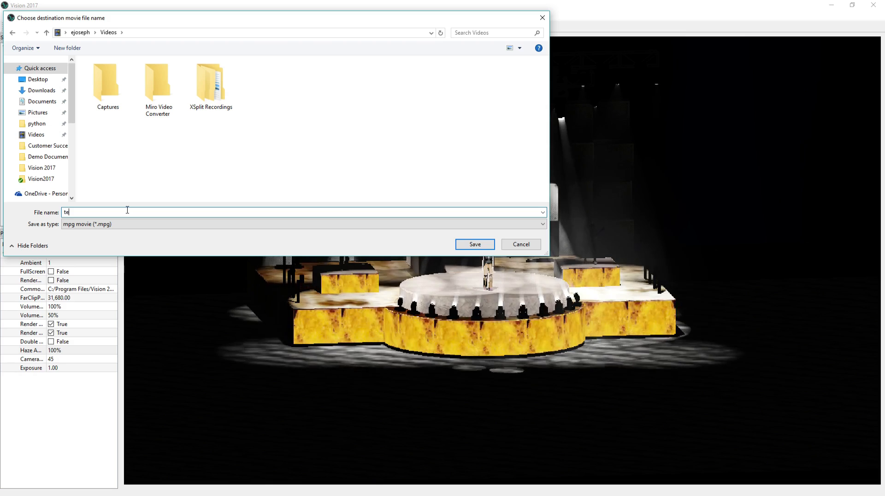
{"action": "type", "text": "st"}
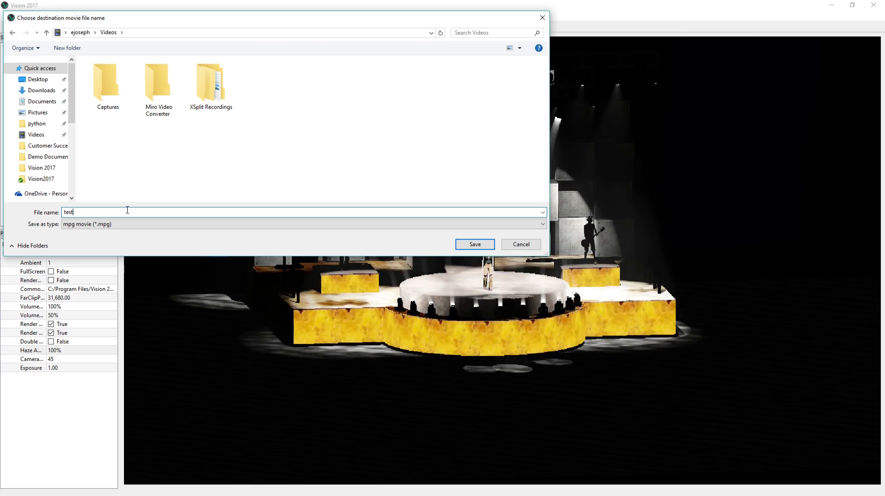